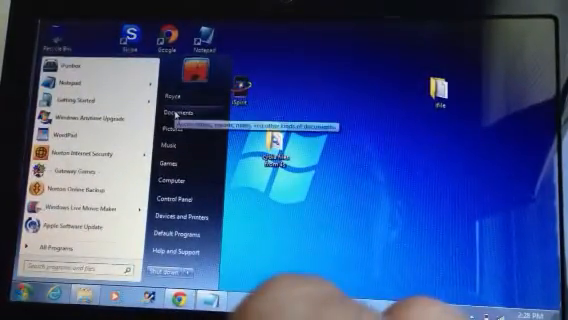
Step: Open the Documents library and enter the subfolder holding the downloaded file
left_click(172, 100)
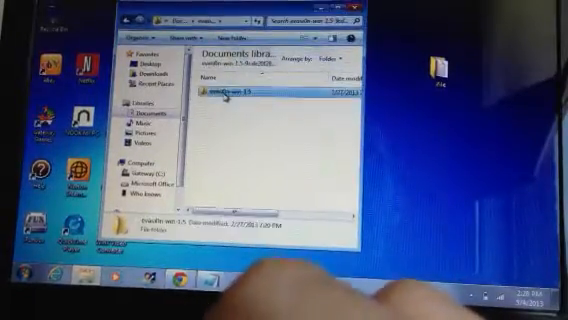
double_click(236, 92)
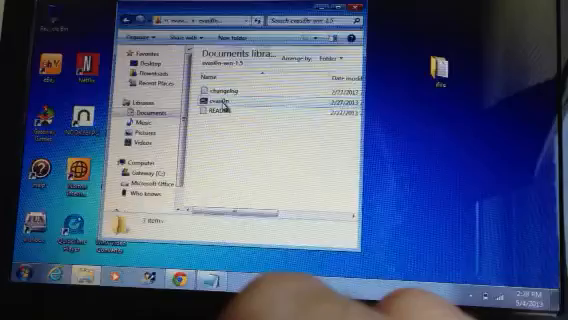